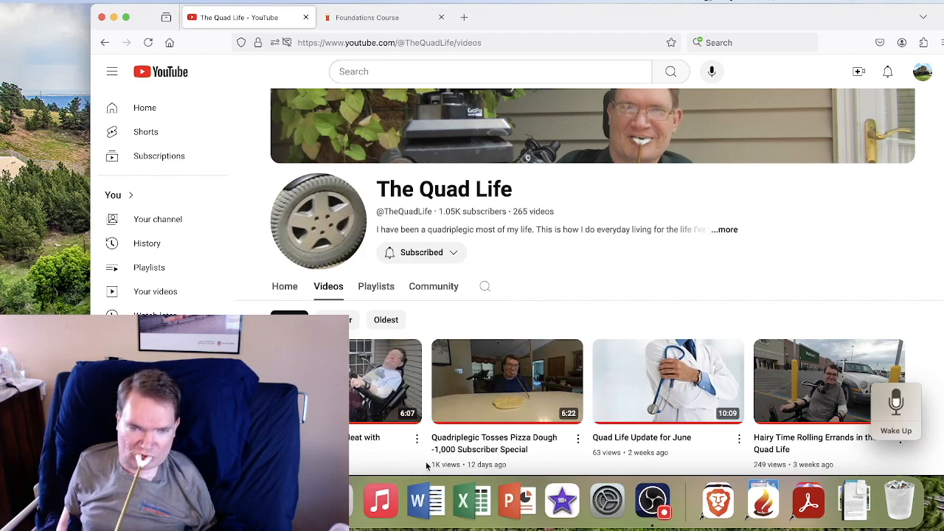
mouse_move(872, 311)
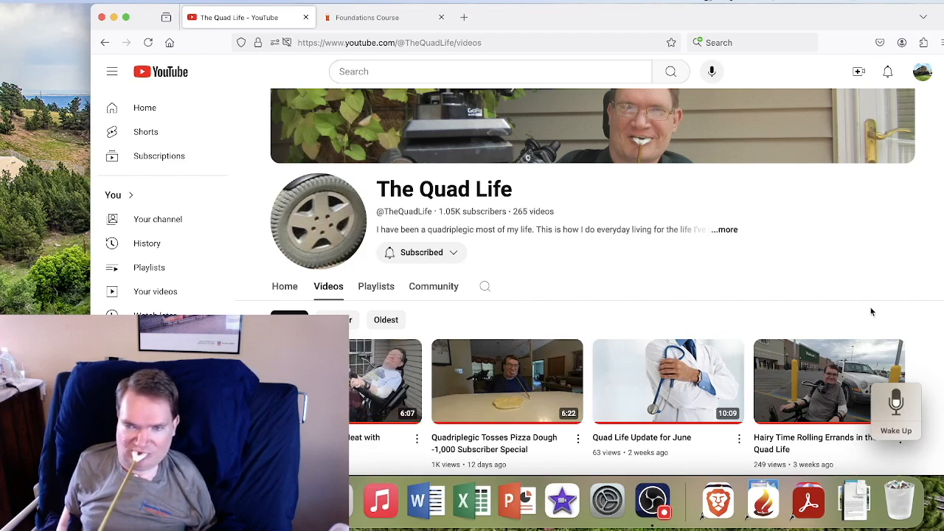
mouse_move(904, 292)
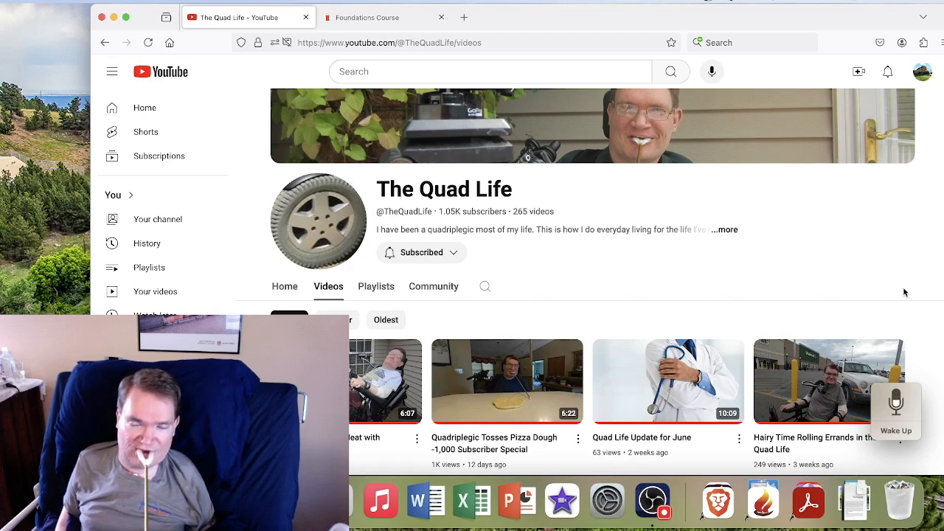
mouse_move(695, 160)
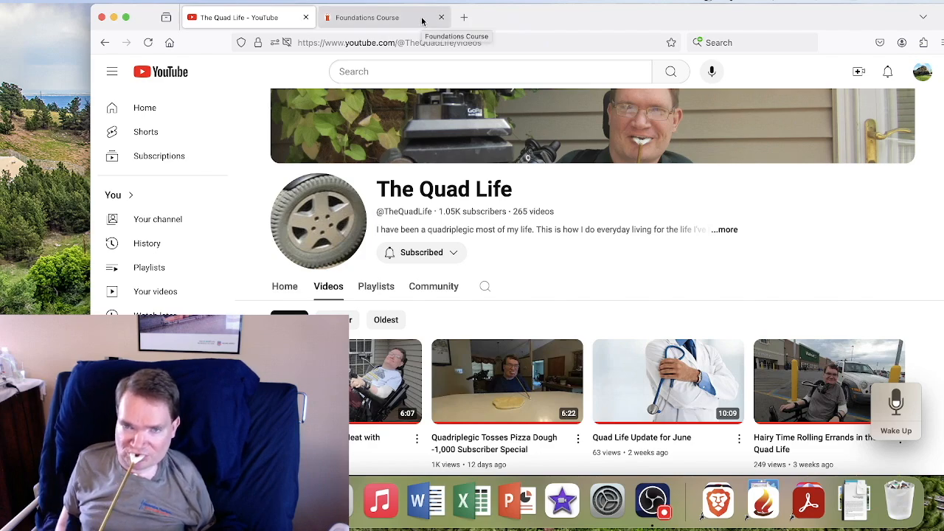
- Bring the Canvas TAEP-101 Modules page to the front
left_click(366, 18)
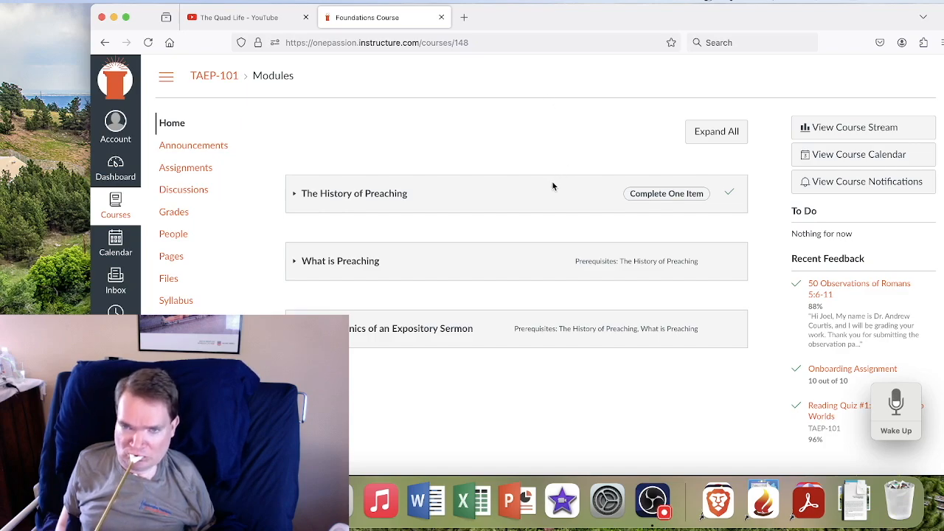
mouse_move(271, 152)
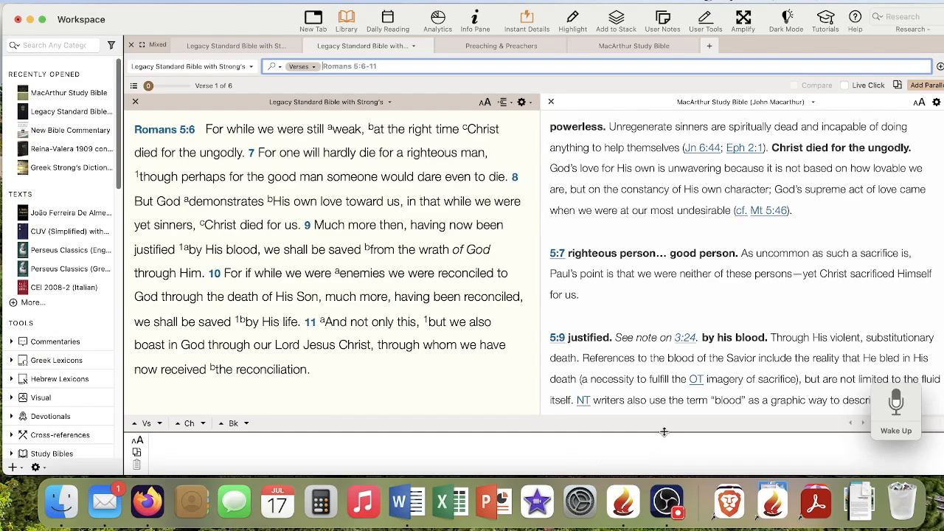
- Show the Romans 5 observations document in Word, then the Bible Gateway Romans 5:1-11 page
left_click(406, 502)
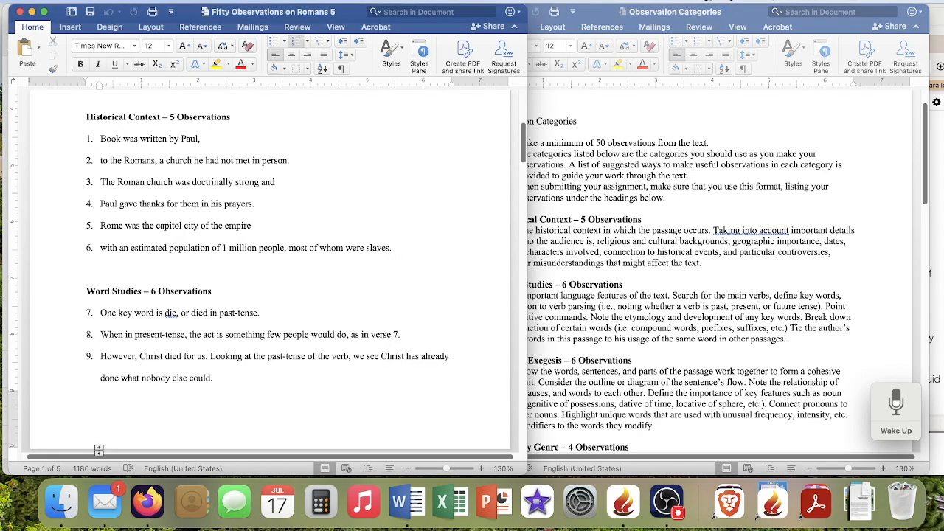
left_click(147, 502)
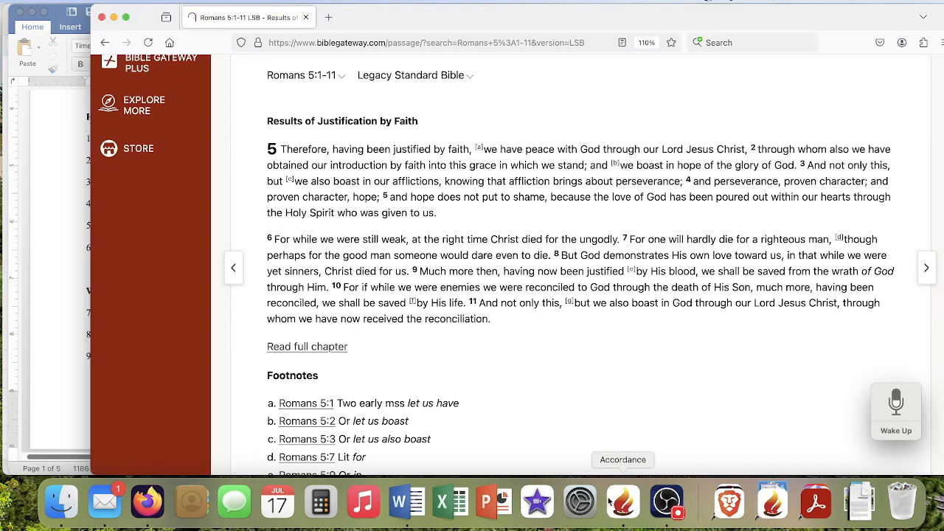
- Return to the Canvas modules and expand The History of Preaching module
left_click(362, 18)
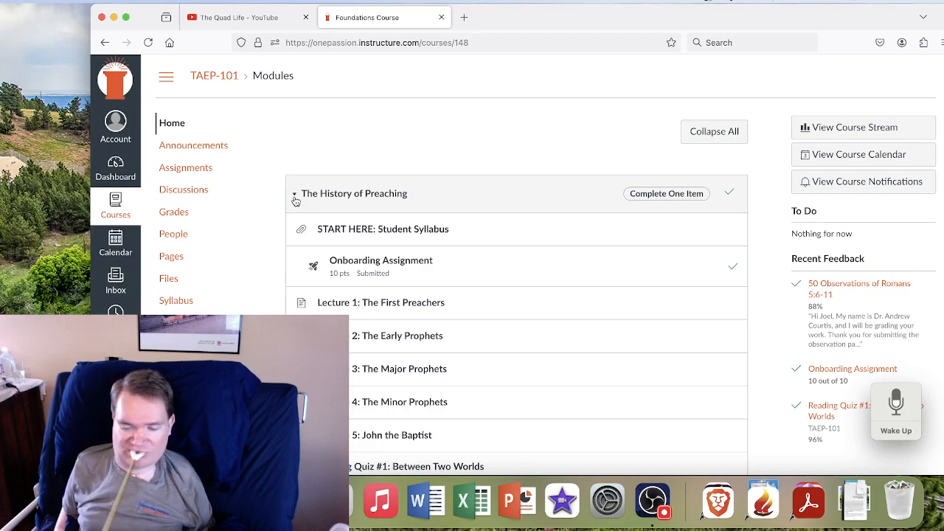
mouse_move(336, 106)
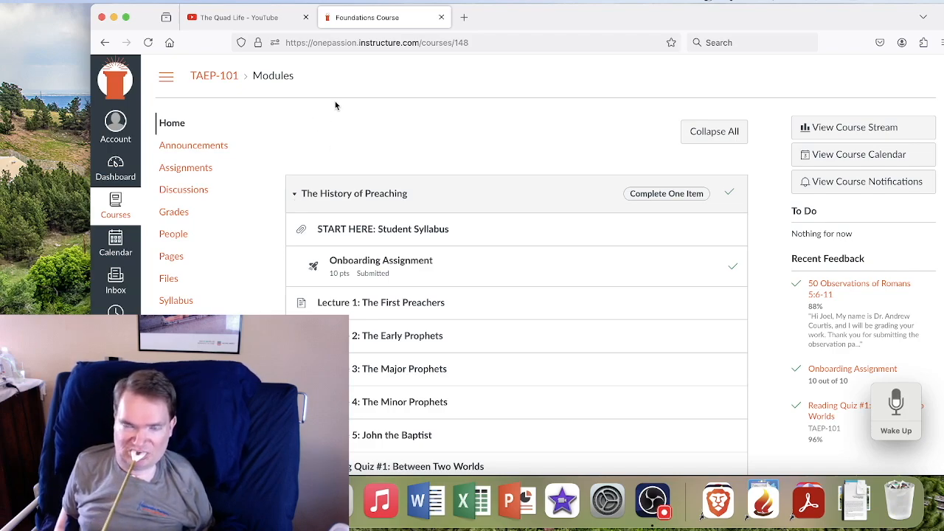
mouse_move(292, 62)
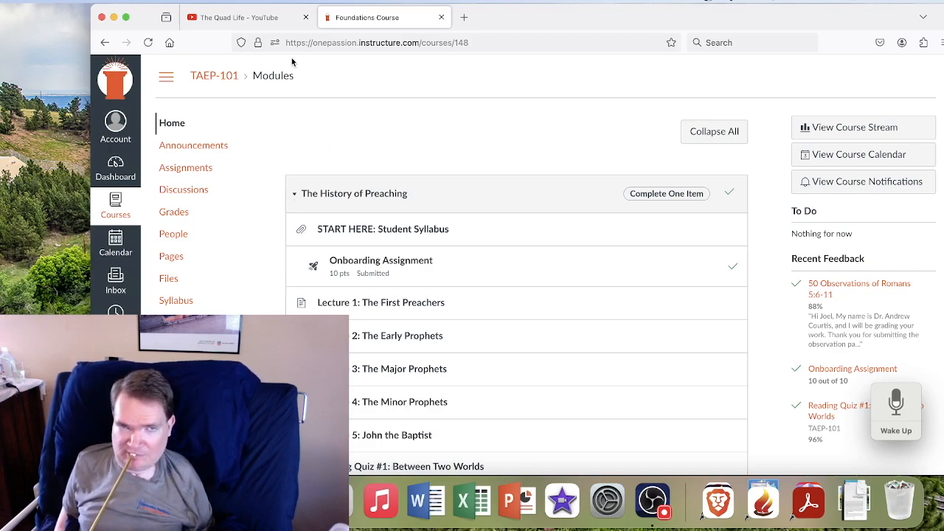
- Show The Quad Life channel's Videos page on YouTube
left_click(236, 18)
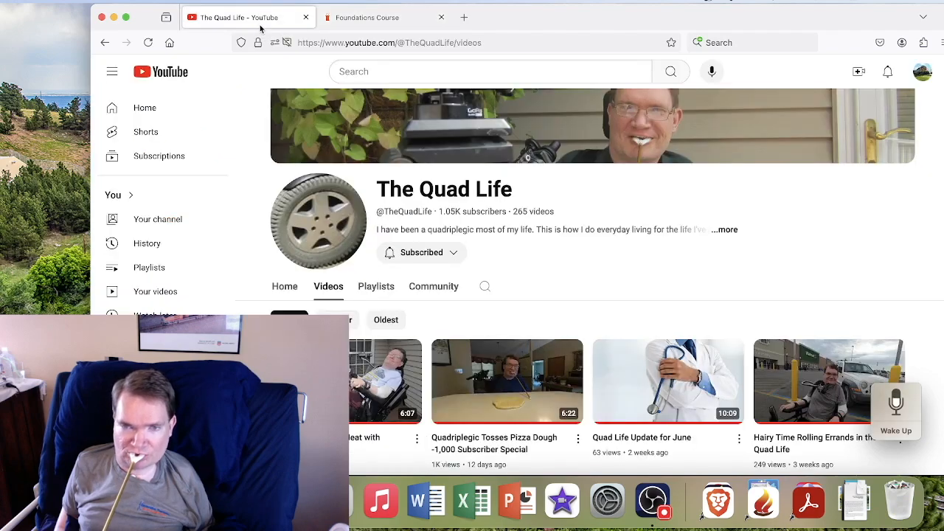
mouse_move(663, 233)
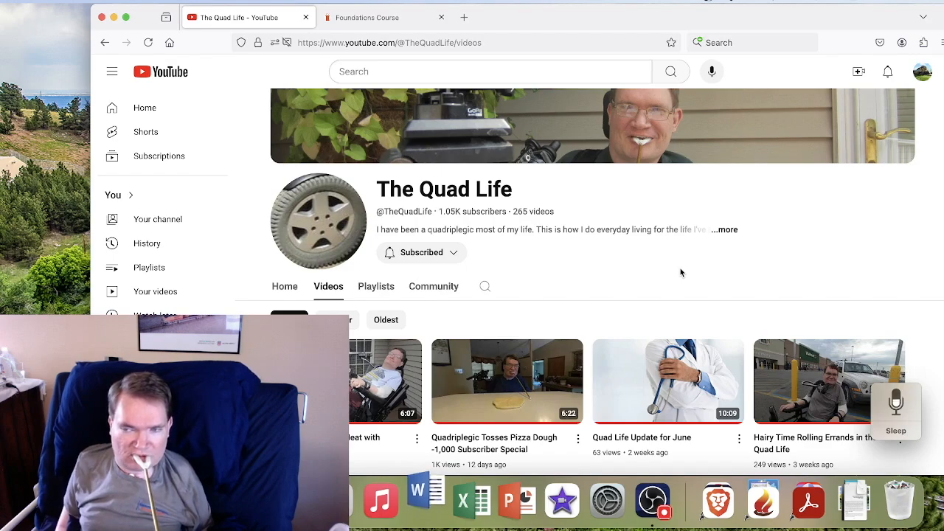
- Dictate into Document1: "This is a test, it is only a test. If this had been a real document, you would've been told."
left_click(417, 502)
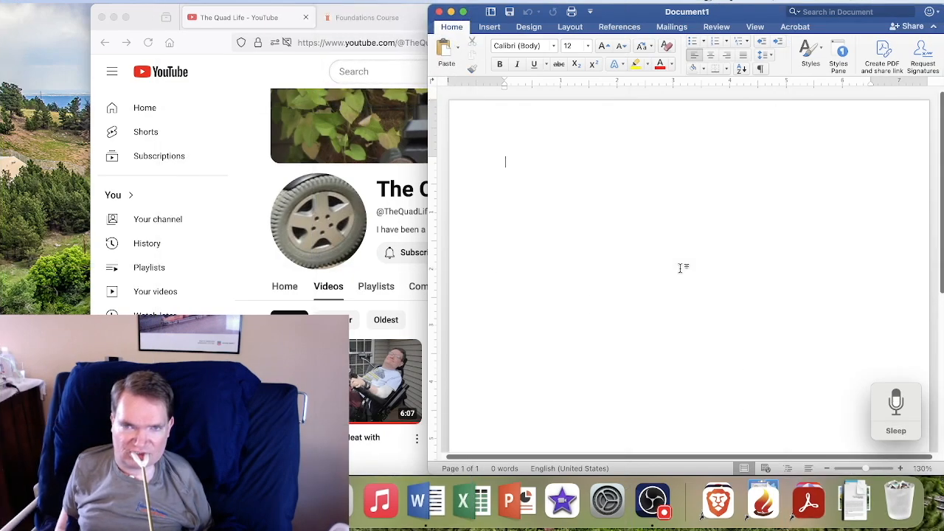
type("This is a test")
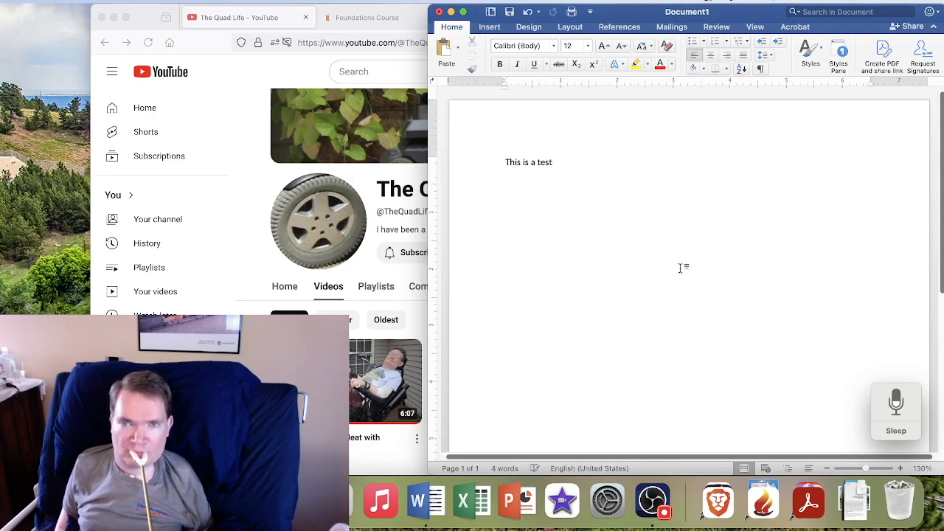
type(",")
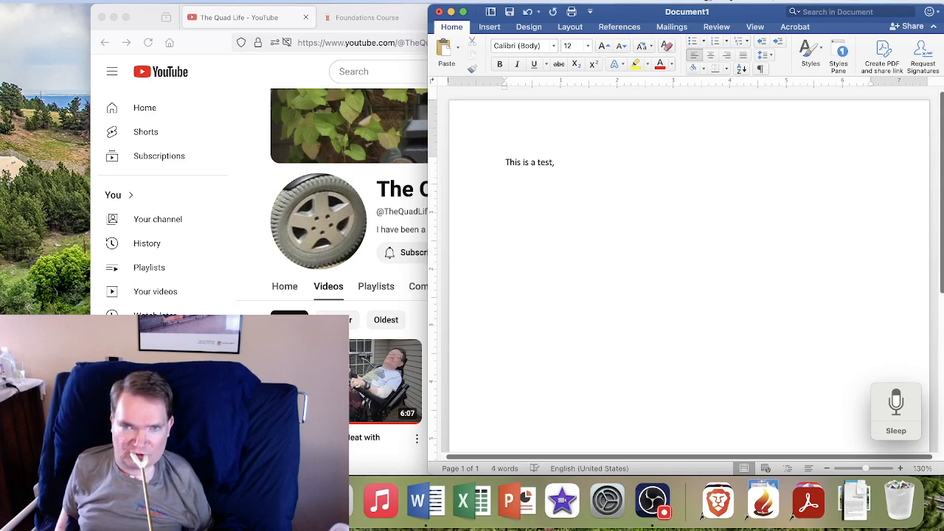
type("it is only a test.")
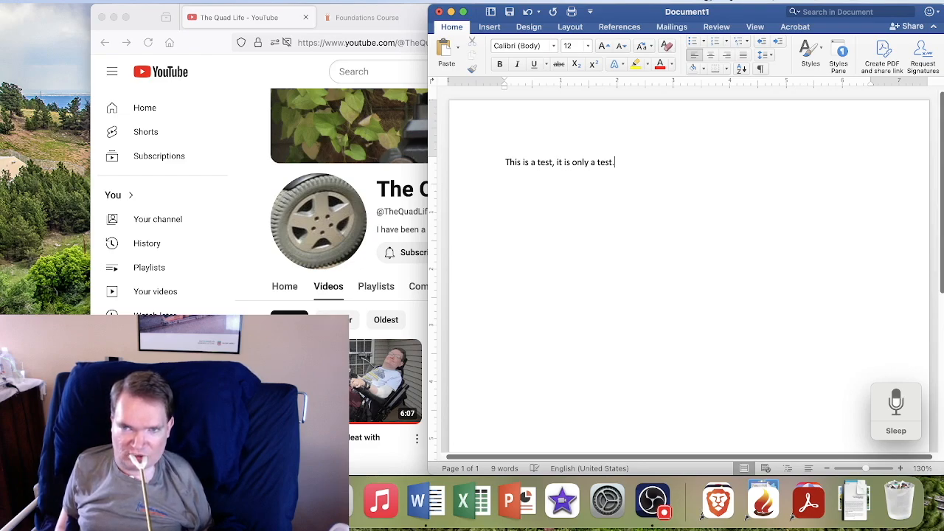
type("If this had been a real document")
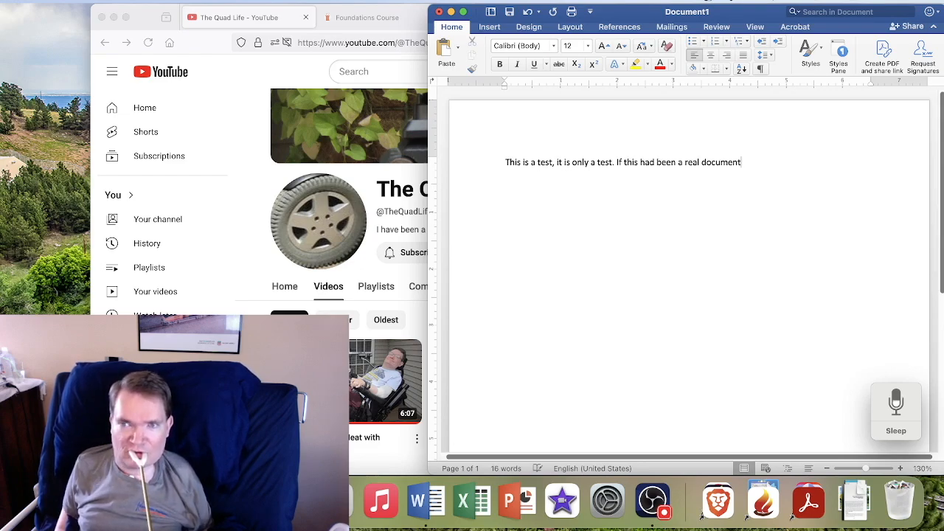
type(",")
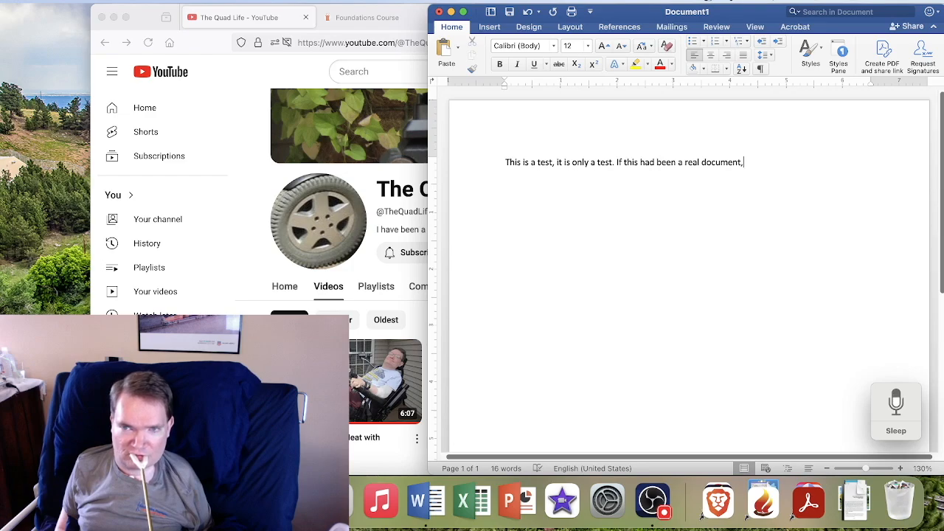
type("you would've been told")
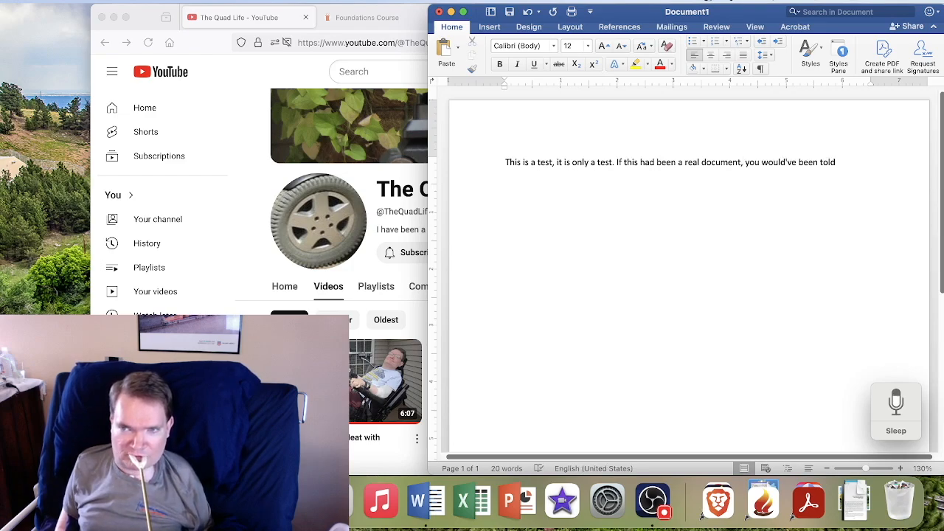
type(".")
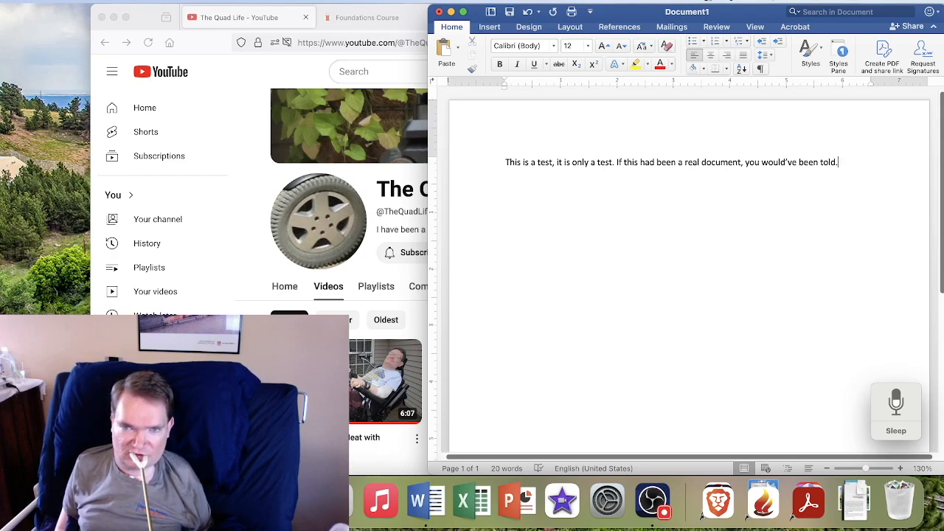
- Dictate the closing sentence ending "then carefully read it and evaluate what you have read."
type("In the case that a real document does the curb")
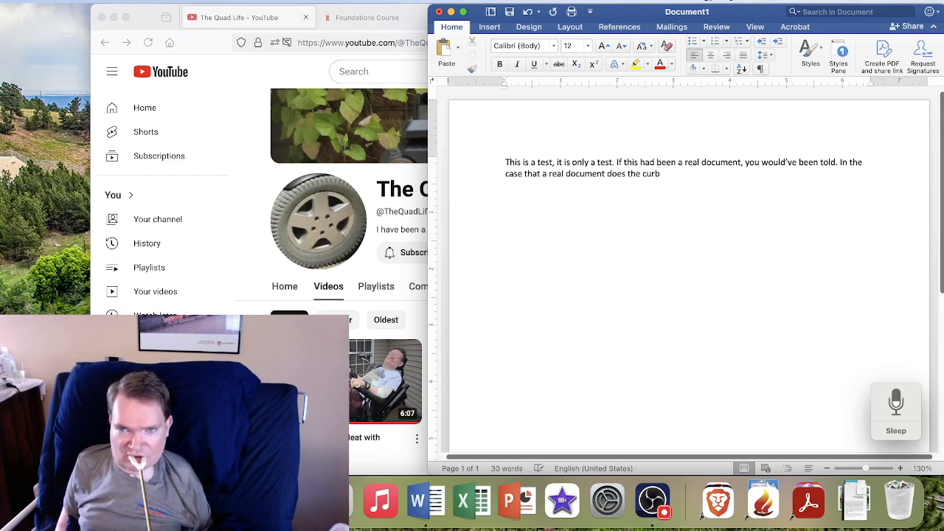
type("grandma")
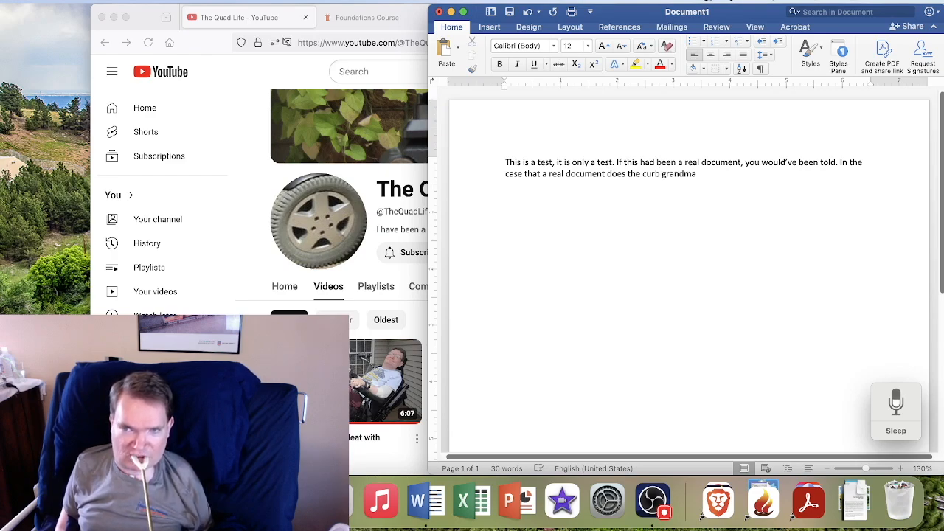
type(",")
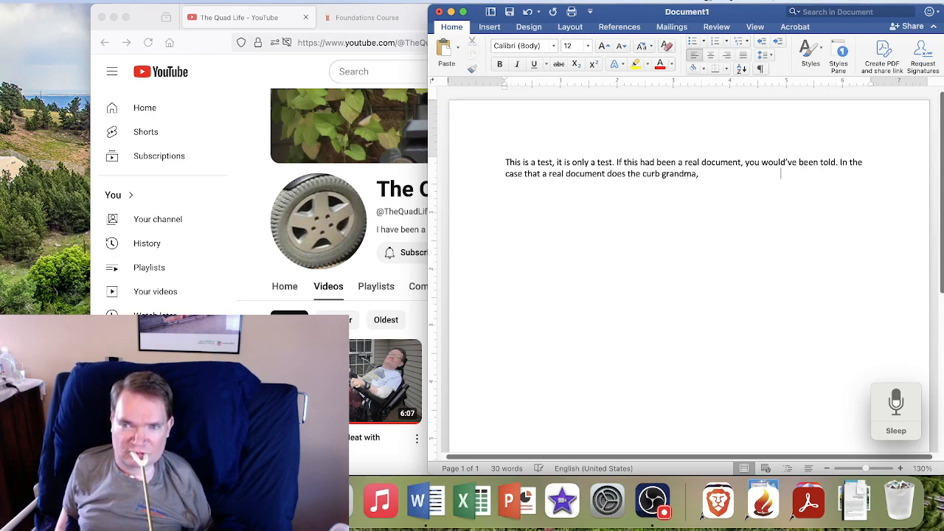
type("then carefully read it and")
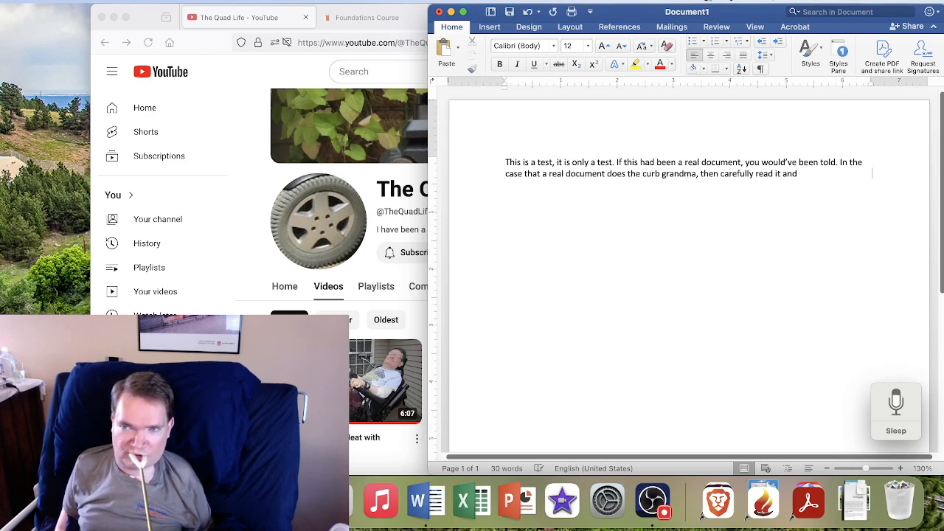
type("evaluate what you have read.")
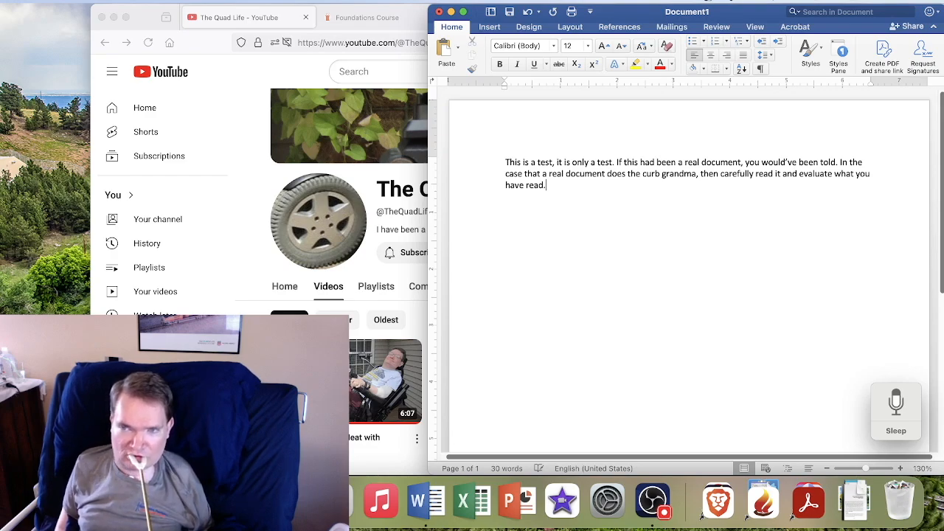
left_click(895, 401)
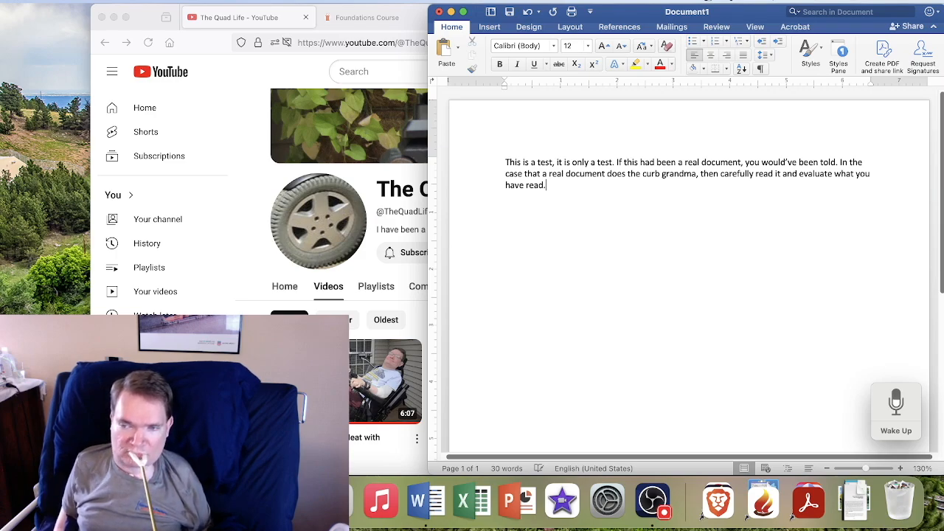
- Quit Word by voice and answer the save-changes prompt with the "Click 8" grid command
left_click(895, 401)
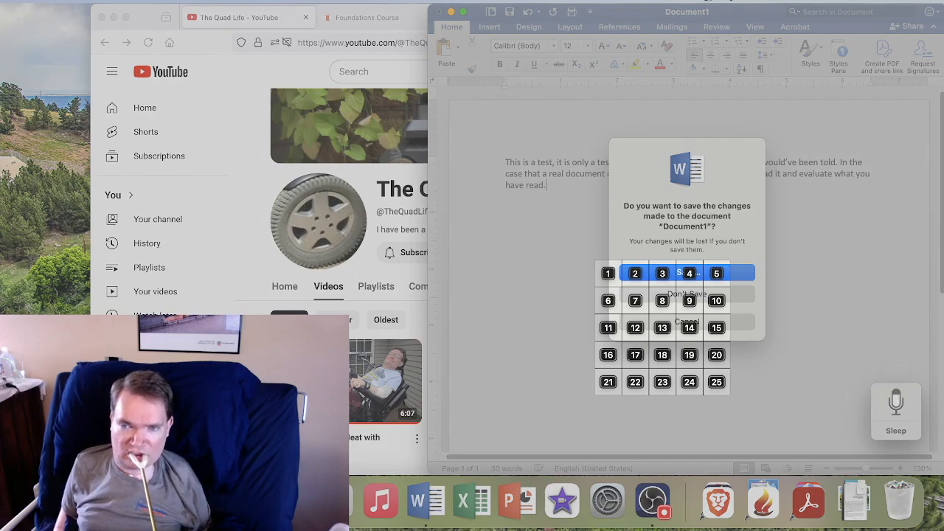
left_click(690, 300)
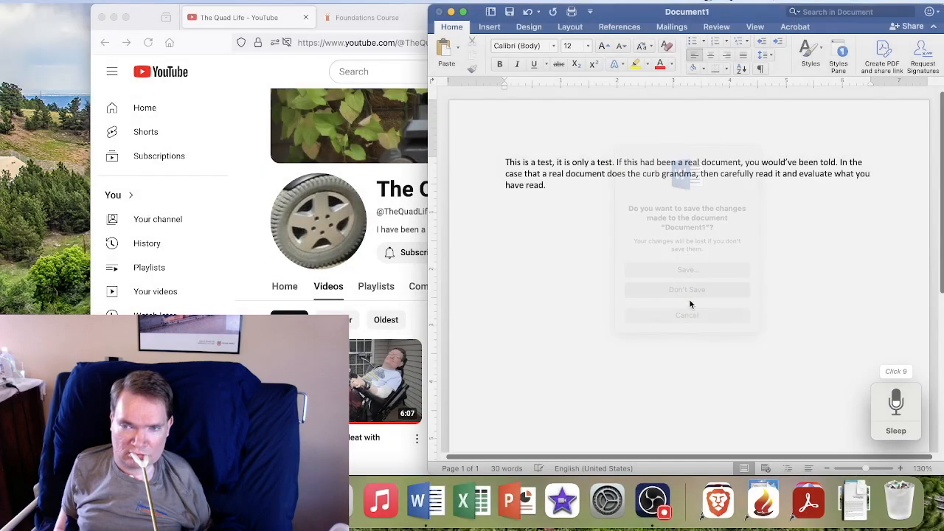